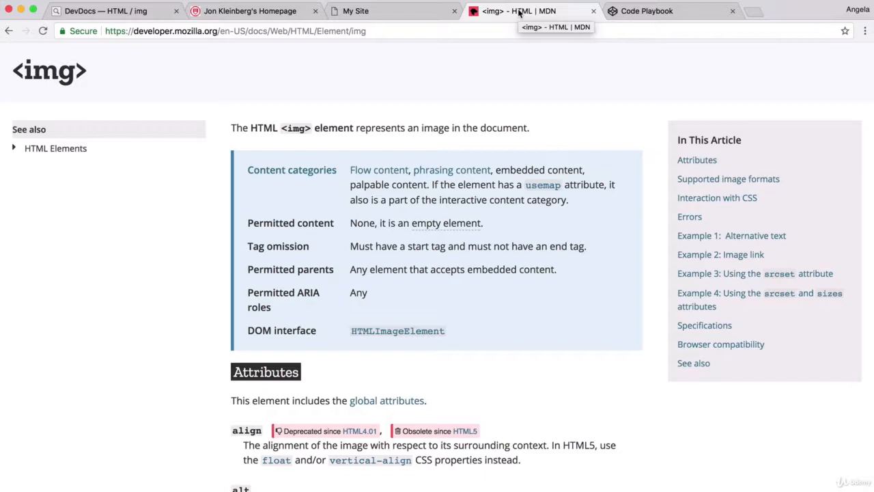
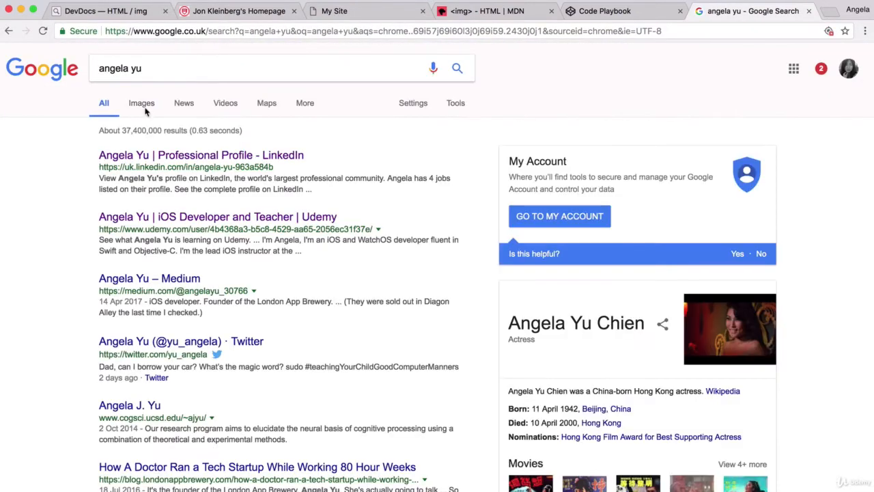
click(142, 102)
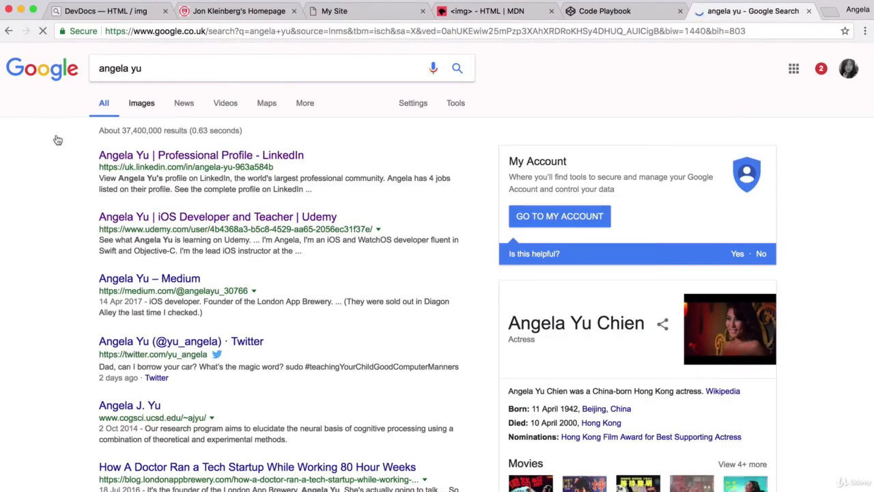
click(141, 102)
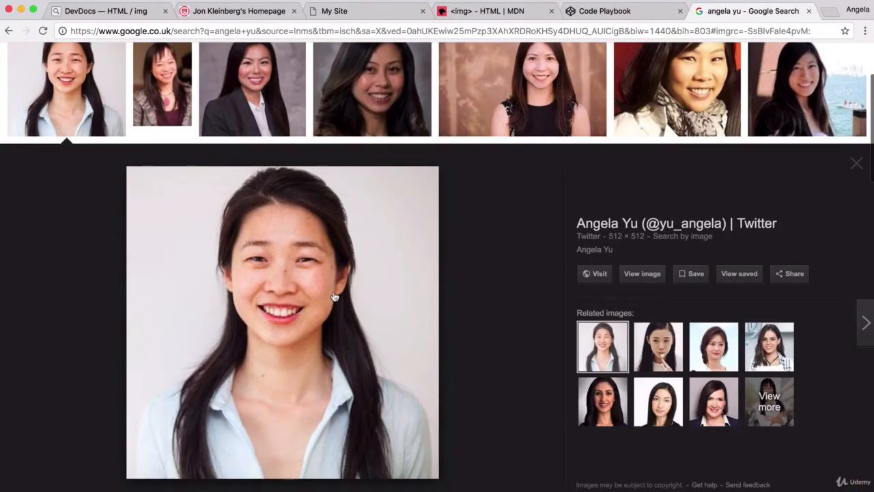
click(594, 273)
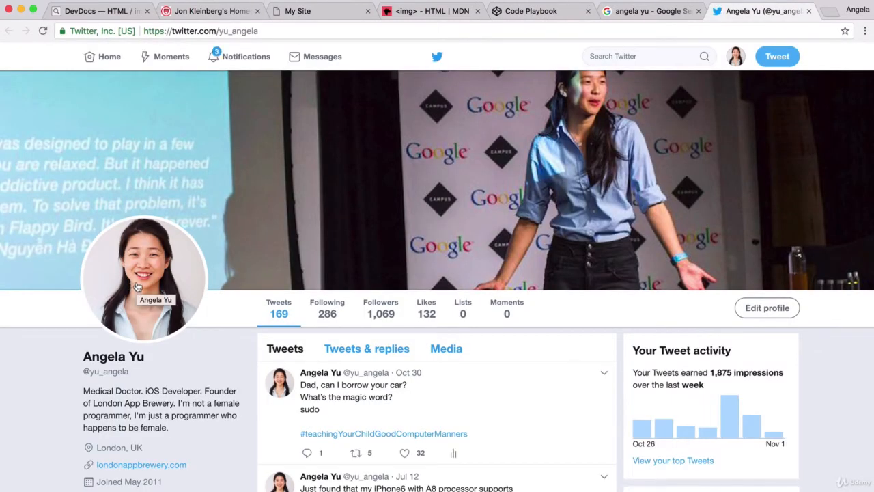
right_click(137, 285)
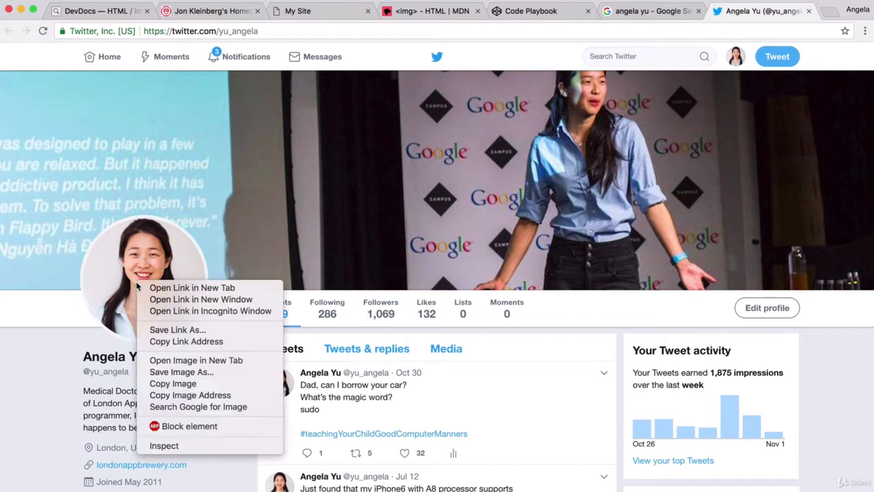
mouse_move(172, 383)
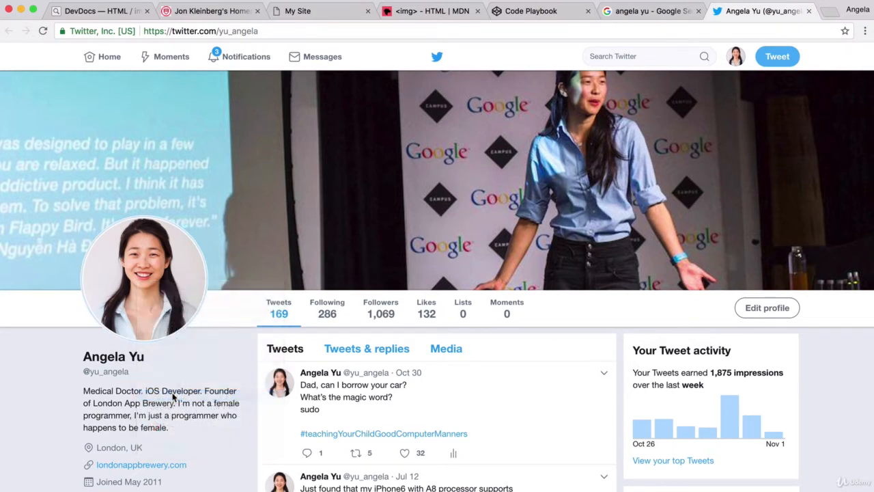
- Show the profile photo alone in a new tab at its pbs.twimg.com address
click(200, 30)
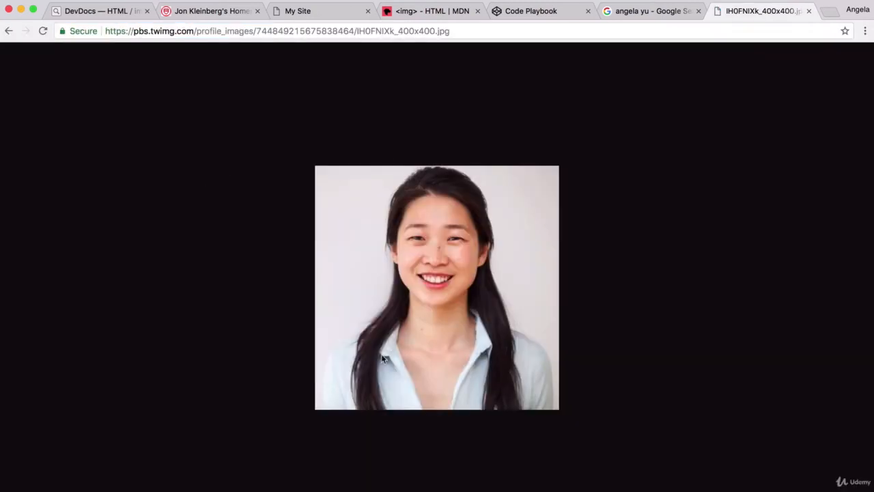
mouse_move(508, 224)
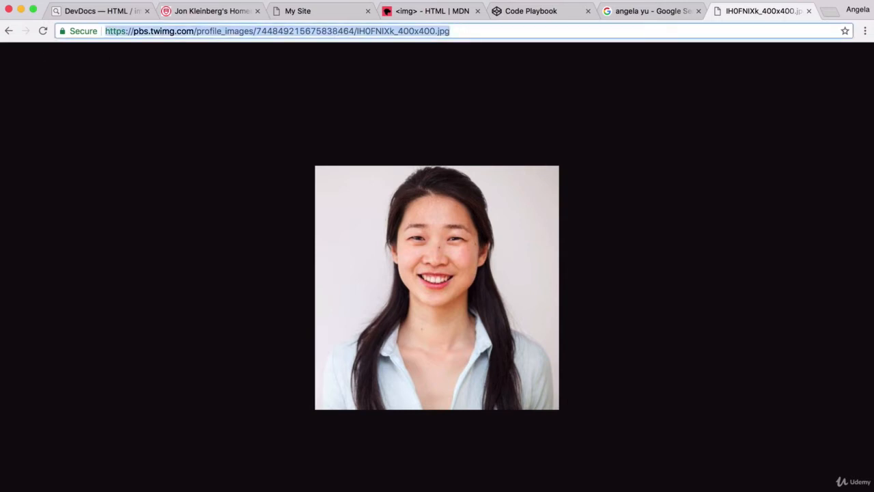
mouse_move(330, 222)
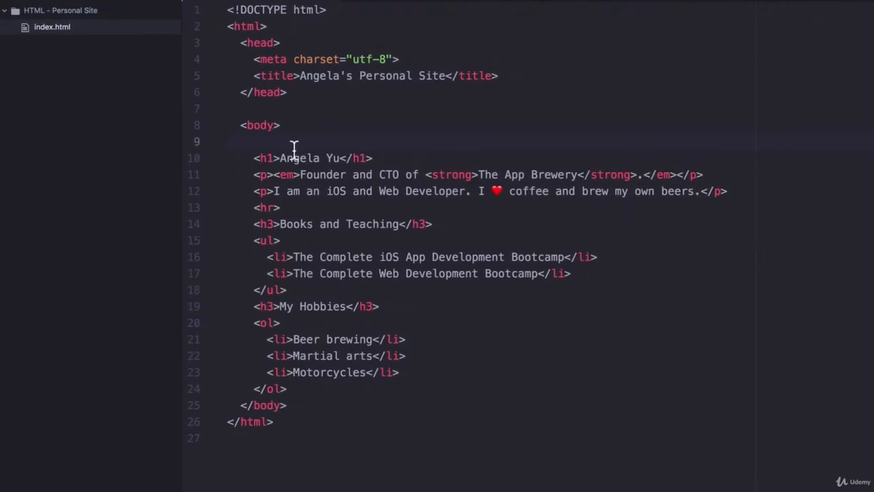
- Add an img tag on line 9 with src set to the twimg profile photo URL
text(img)
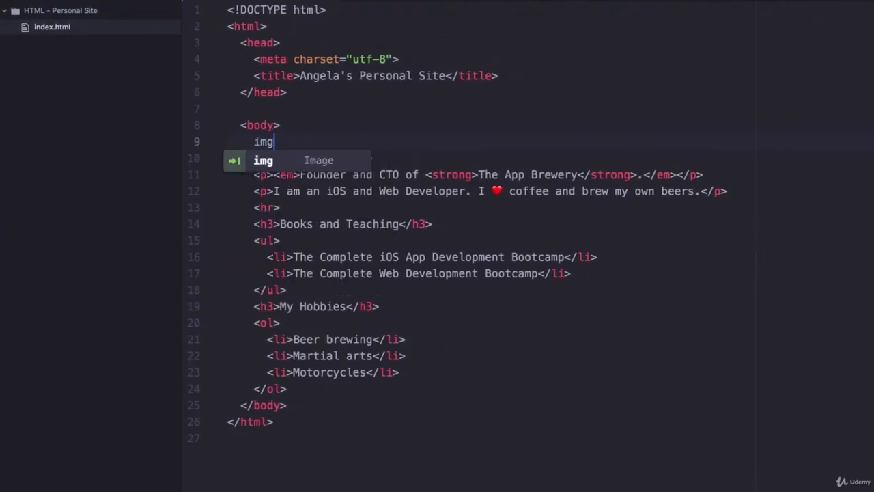
key(Tab)
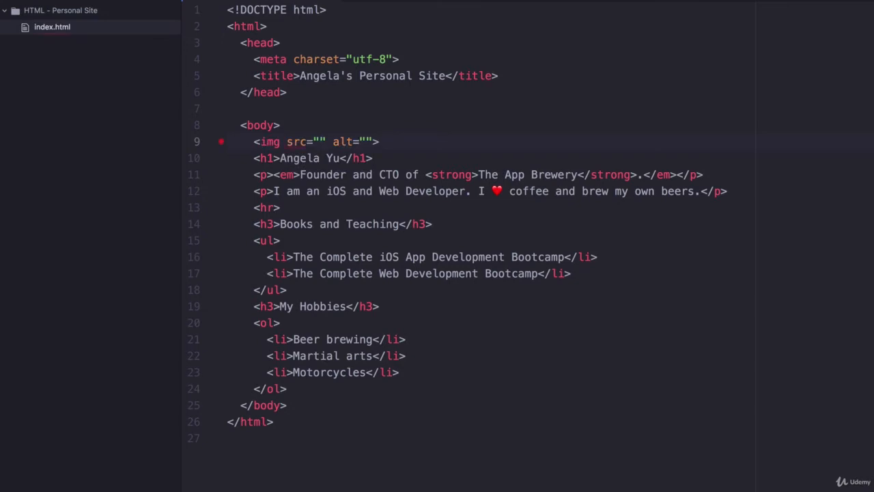
text(https://pbs.twimg.com/profile_images/744849215675838464/IH0FNIXk_400x400.jpg)
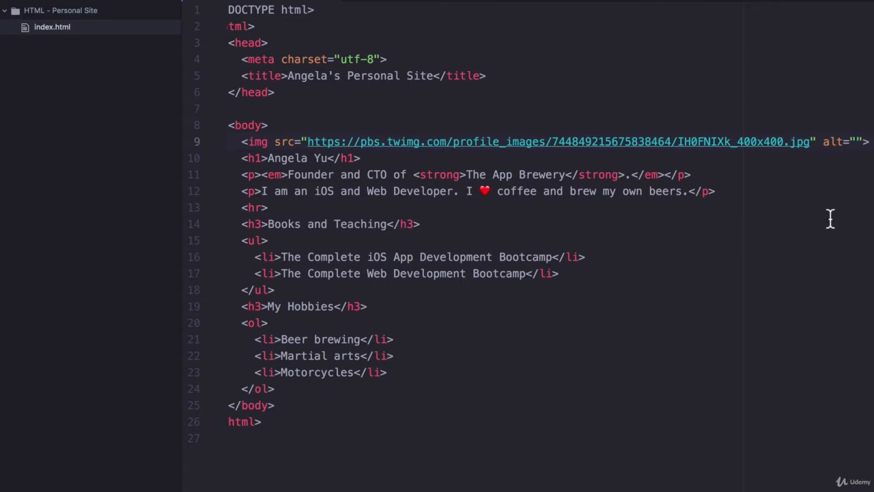
- Fill the img alt attribute with 'angela profile picture'
click(859, 141)
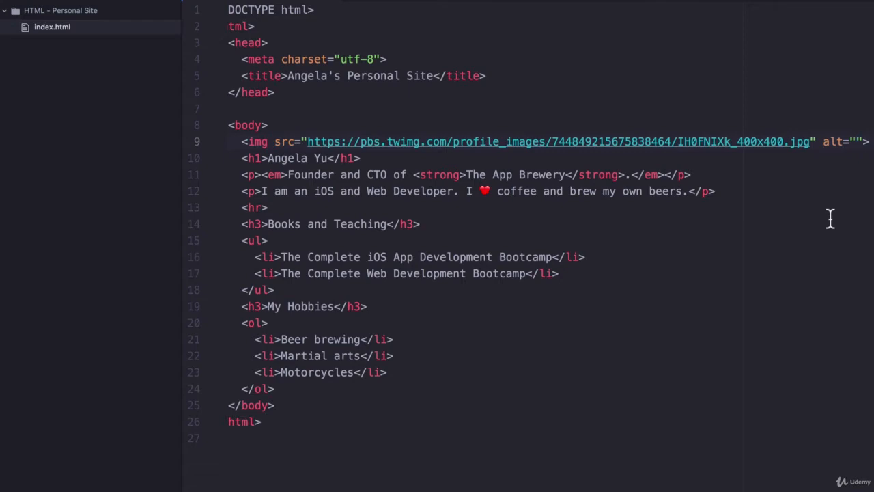
click(859, 141)
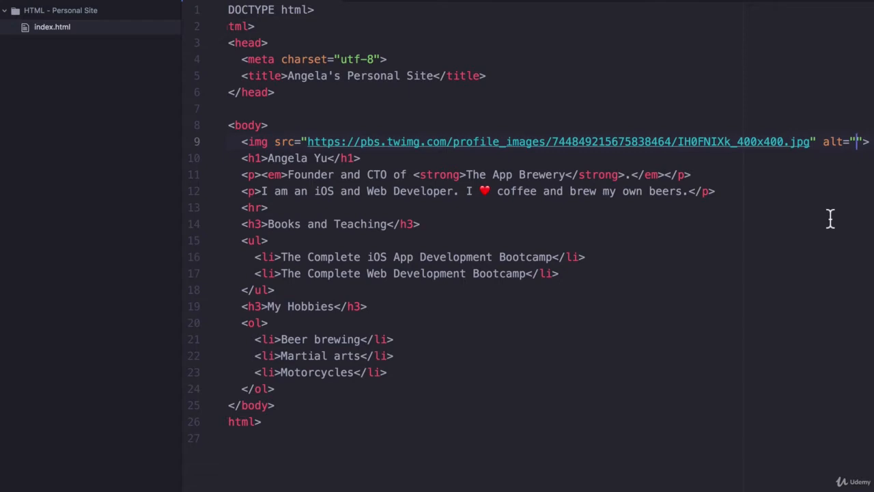
text(angela profile picture)
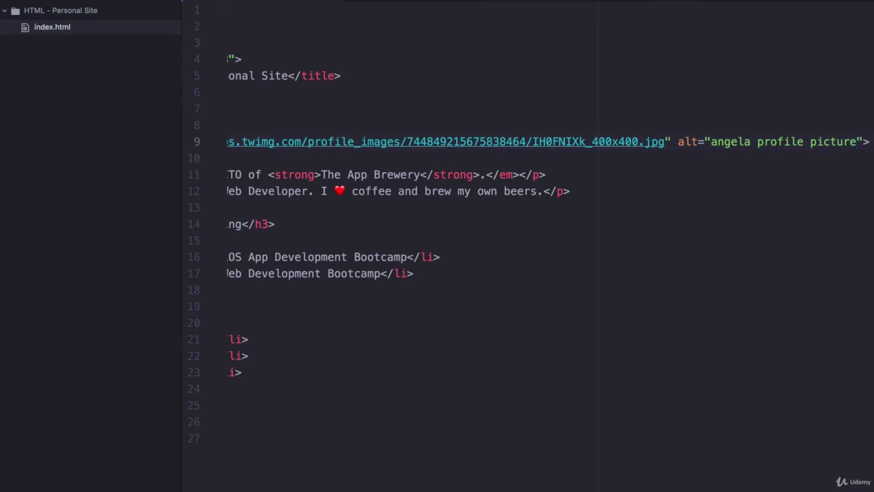
click(855, 141)
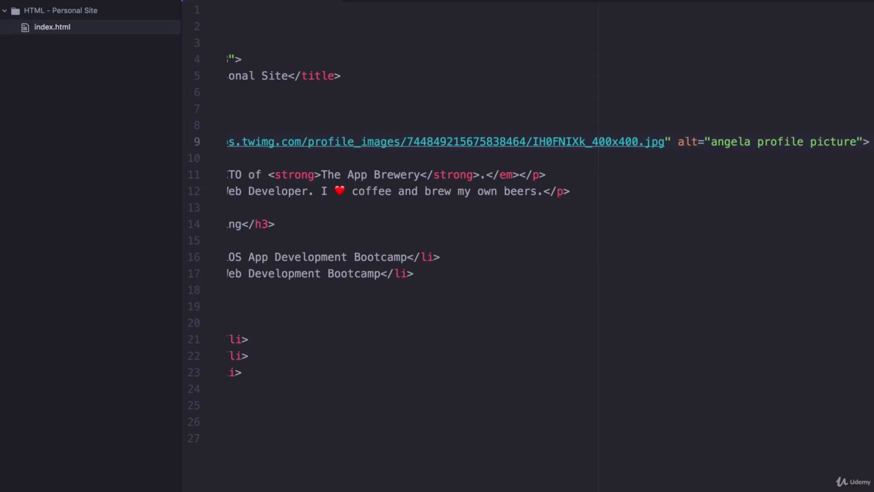
- Browse Photobucket's Recent Uploads, then reload the local My Site page showing the biscuit-tin picture
click(855, 141)
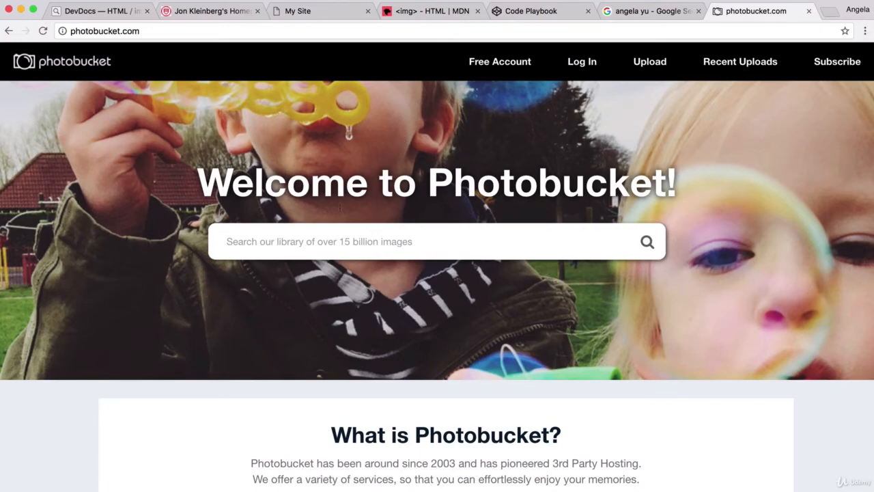
click(740, 61)
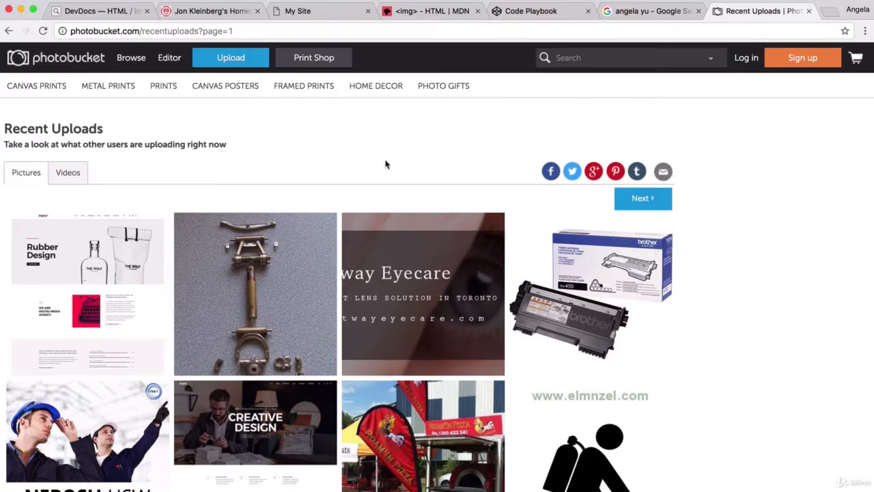
click(254, 294)
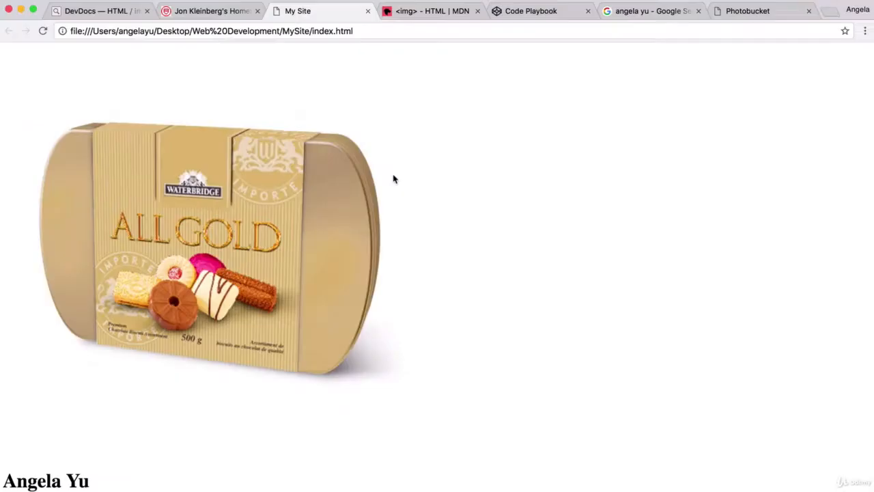
- Review the img src twimg URL in index.html and reload the personal site to show the photo
scroll(down, 3)
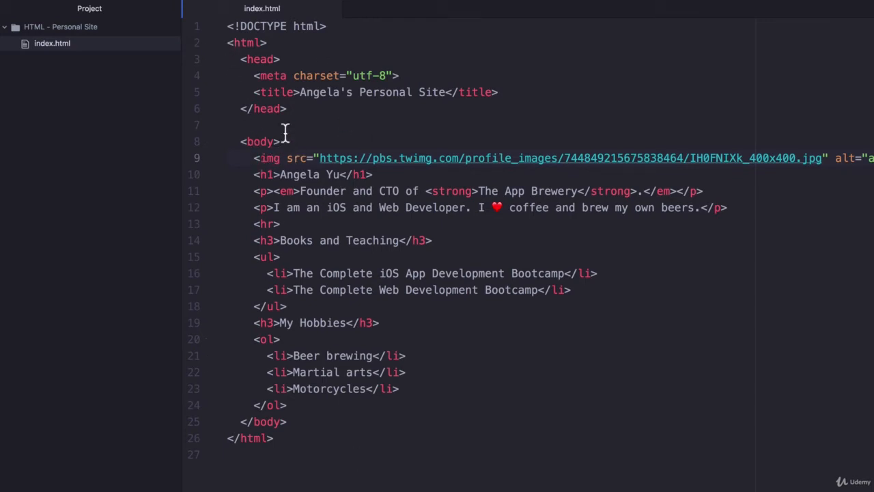
mouse_move(548, 131)
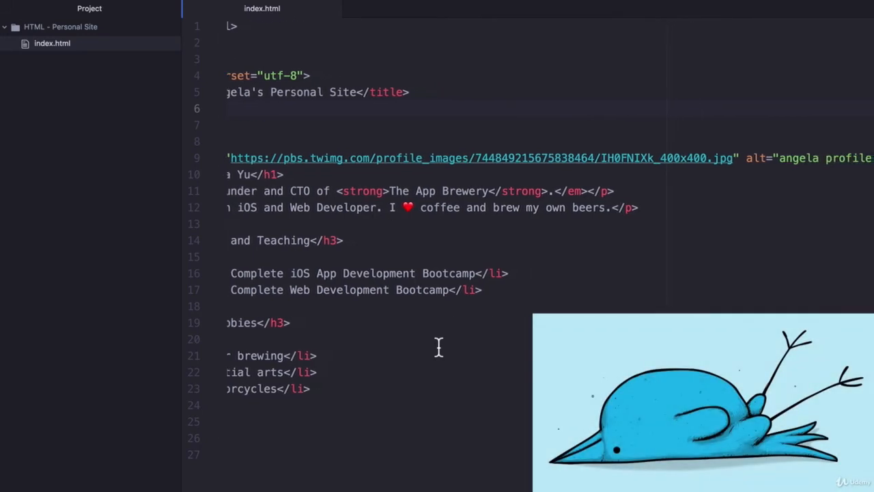
scroll(right, 3)
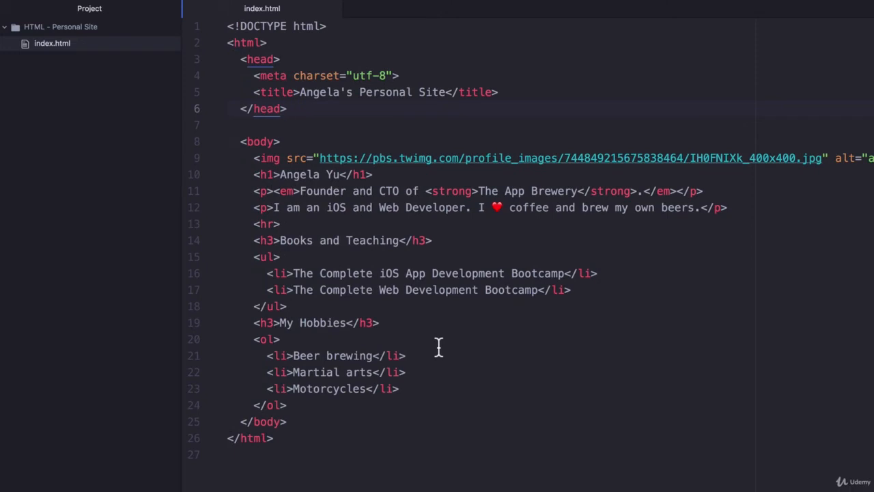
click(287, 109)
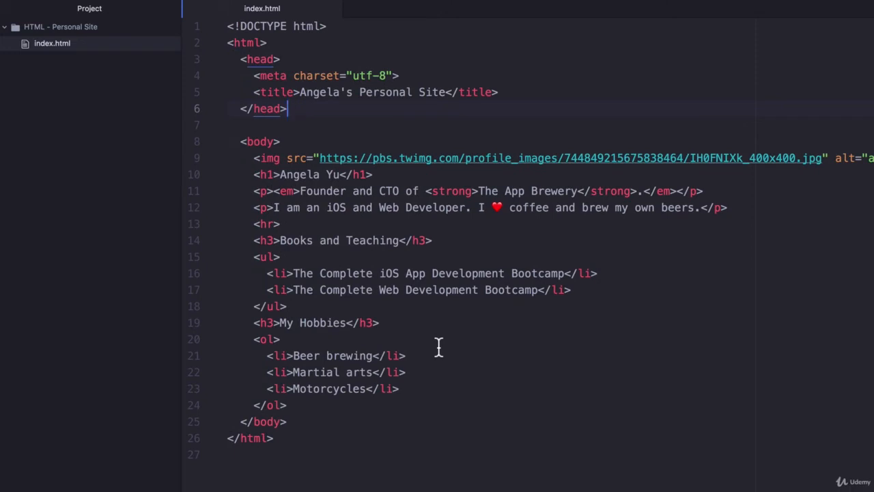
double_click(511, 159)
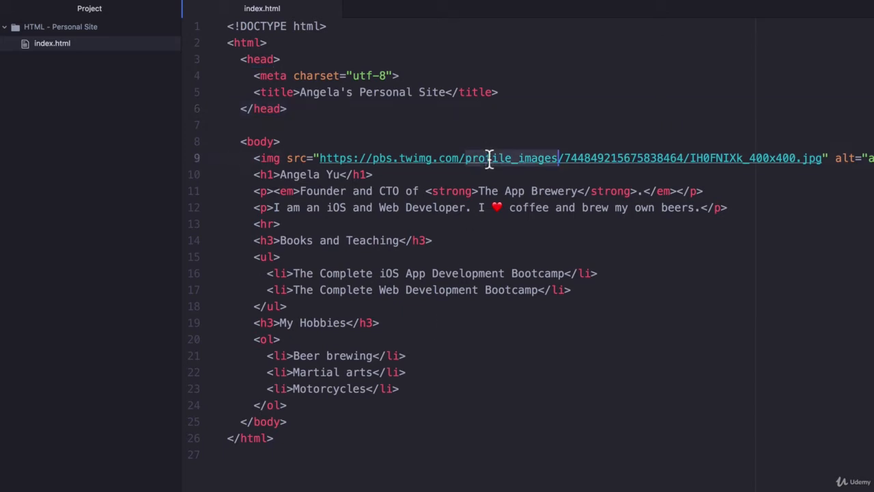
click(429, 142)
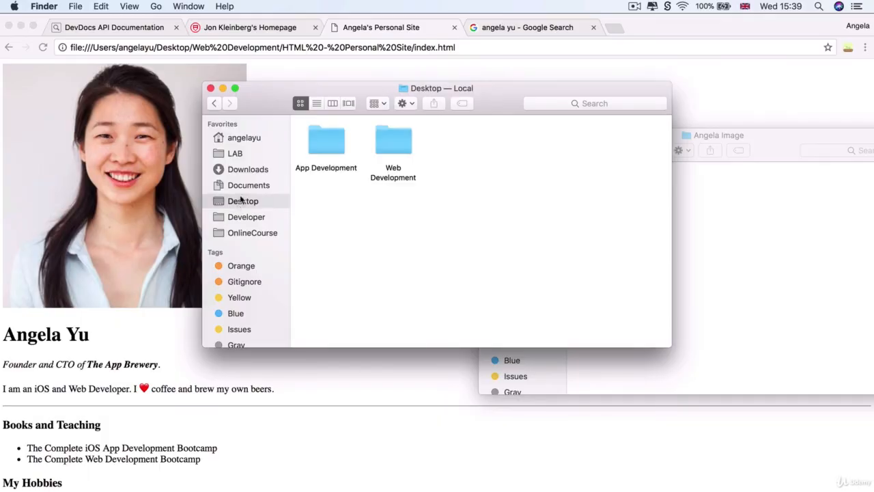
- Move angela.png into the HTML - Personal Site folder beside index.html
double_click(393, 143)
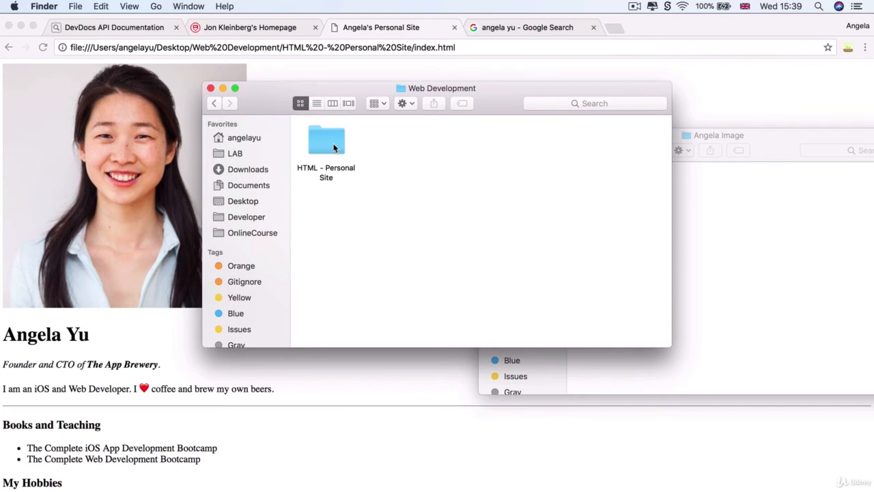
double_click(326, 139)
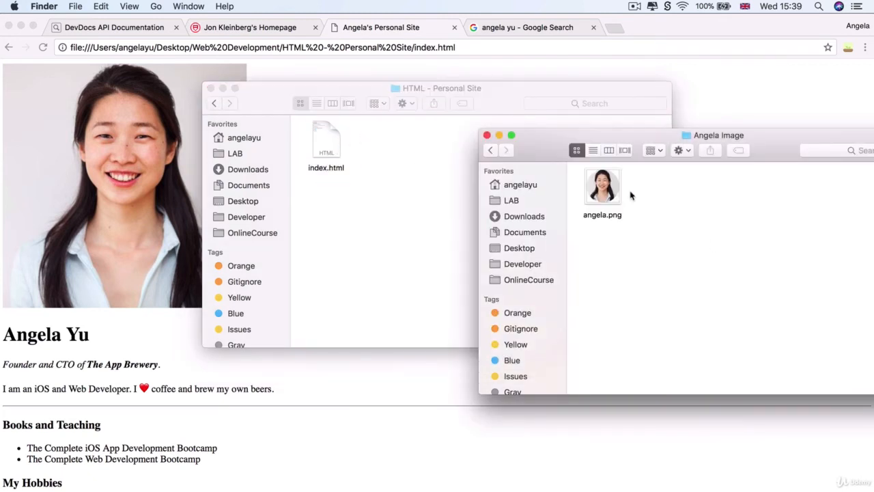
drag(602, 184, 397, 147)
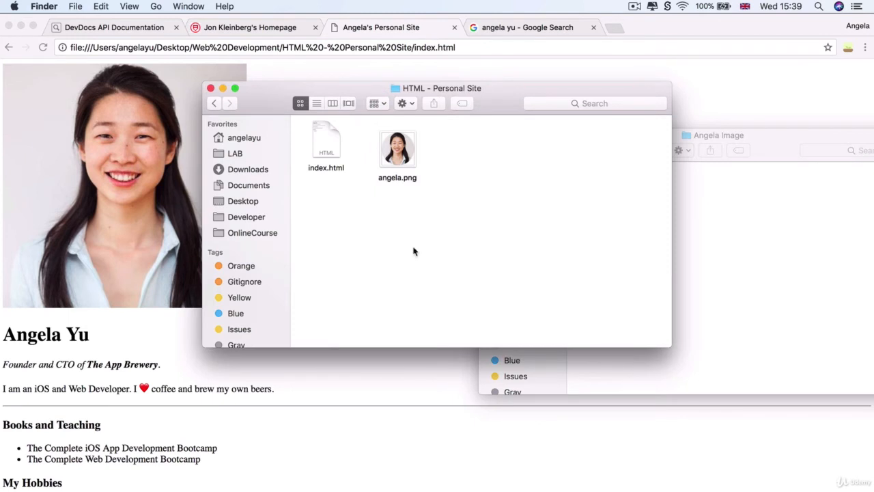
click(397, 148)
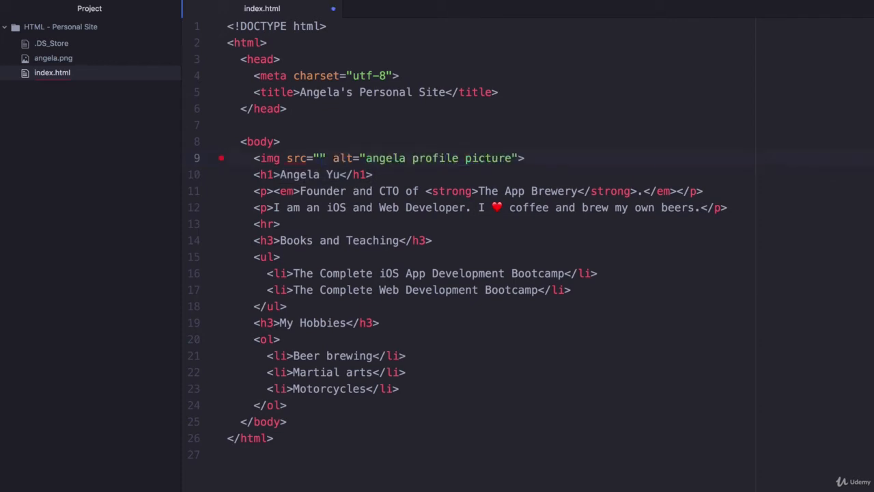
- Set the img src to angela.png and preview the image in the project tree
text(a)
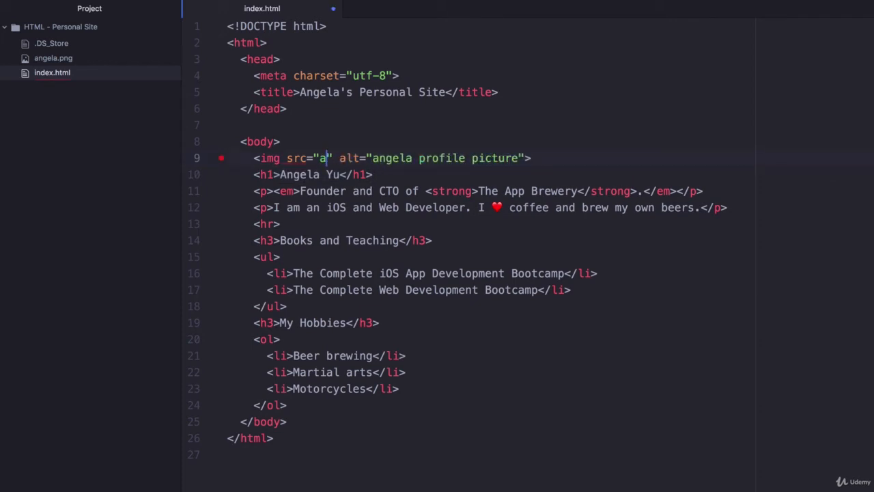
text(ngela.png)
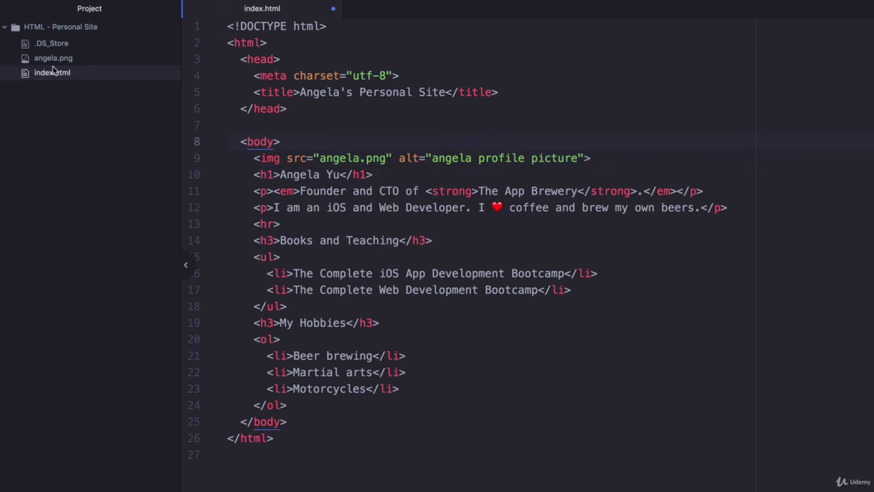
click(53, 58)
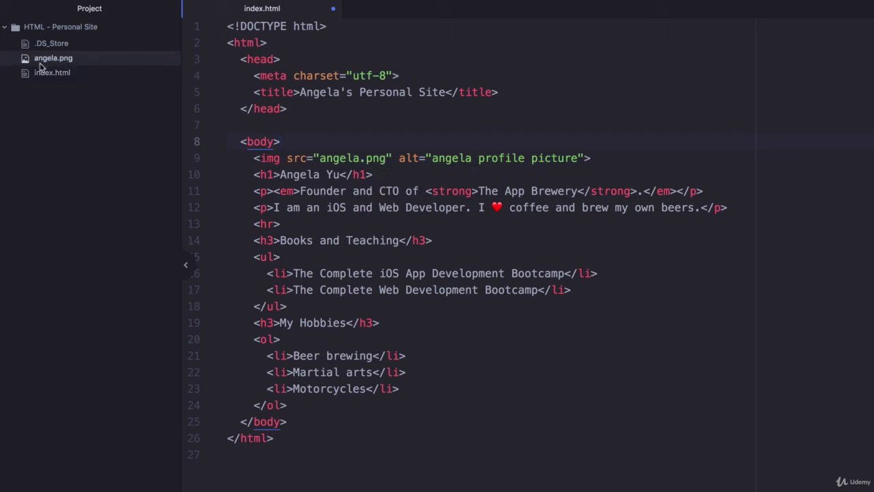
click(53, 58)
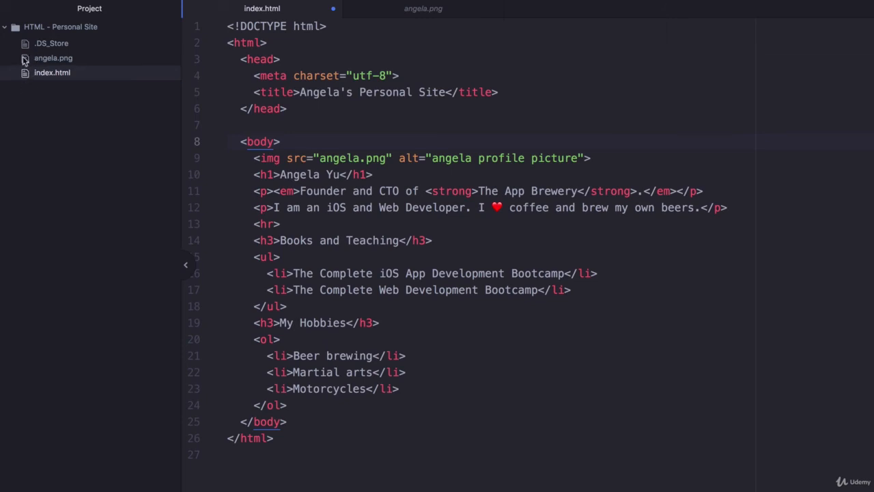
mouse_move(29, 42)
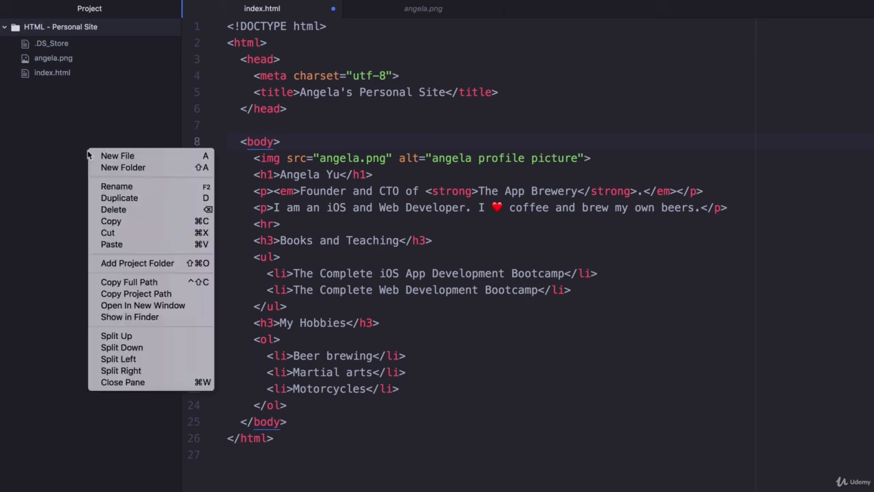
- Create an images folder for angela.png and change src to images/angela.png
click(123, 166)
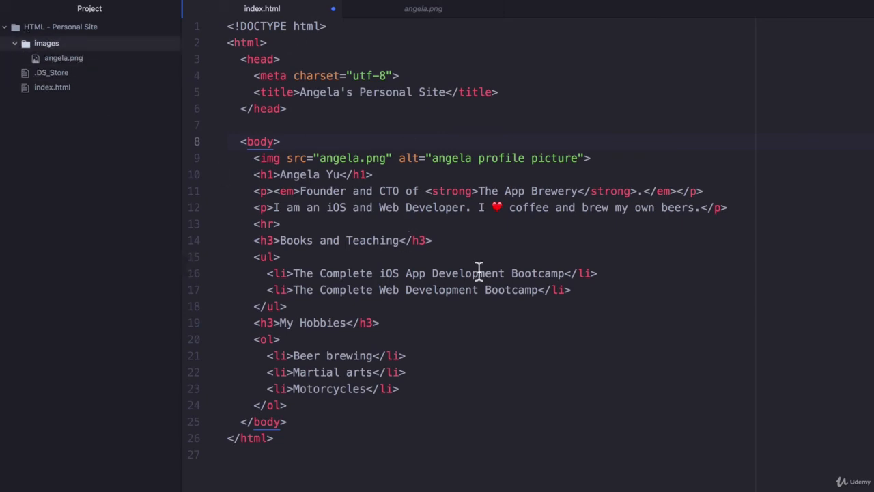
mouse_move(322, 159)
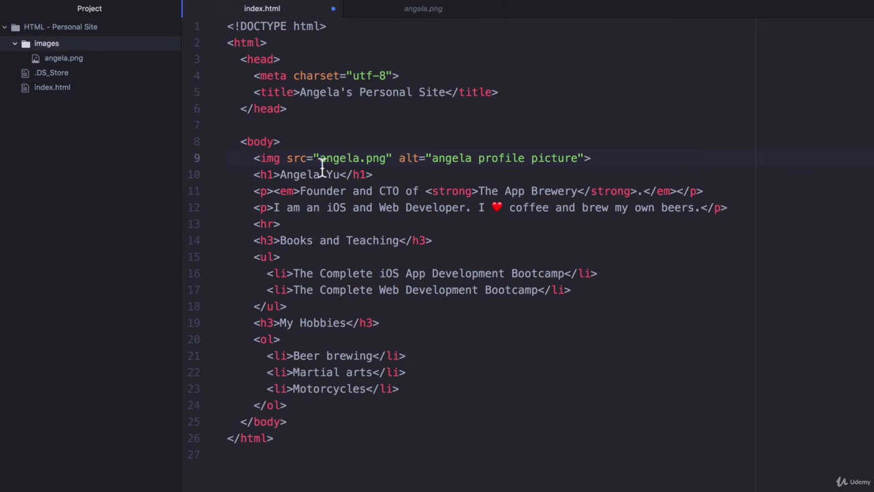
text(images/)
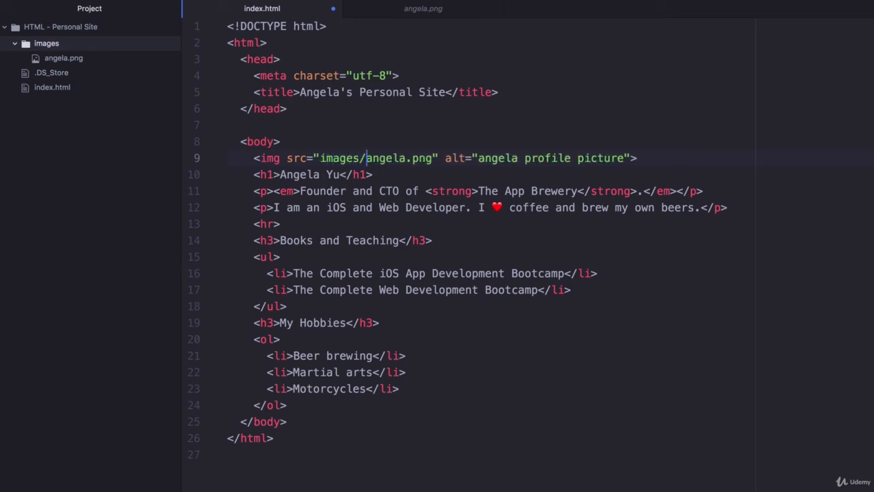
click(539, 241)
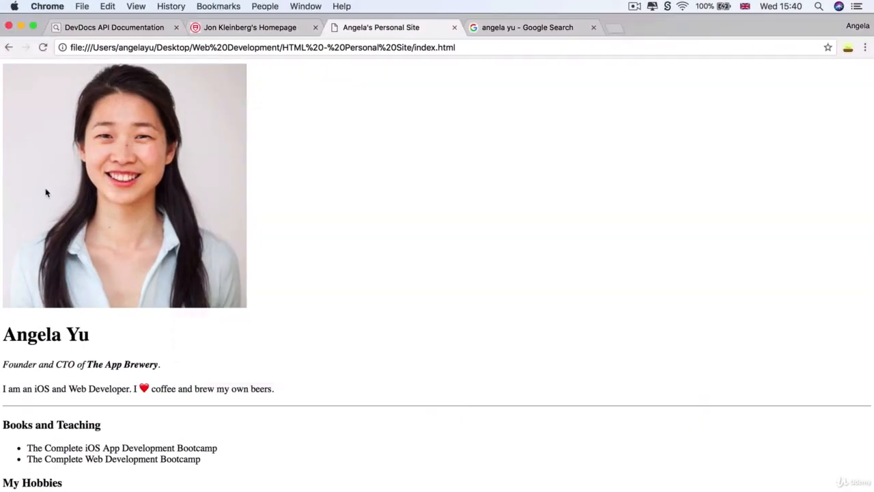
mouse_move(313, 240)
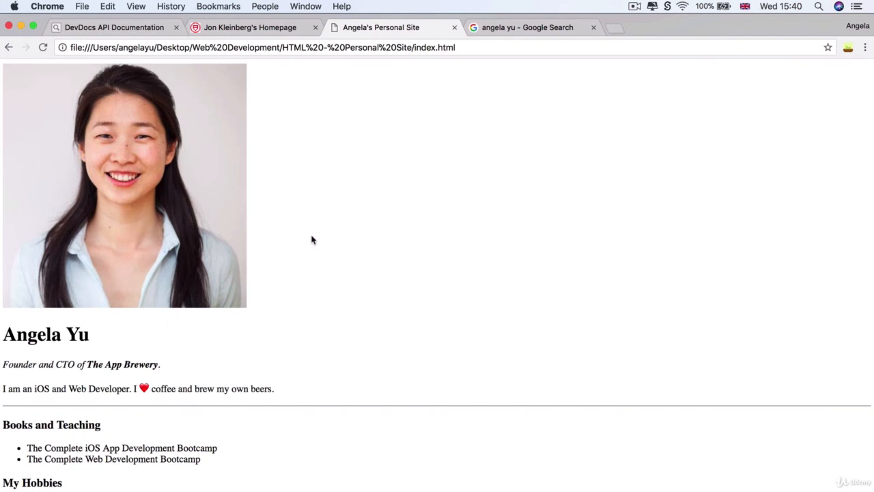
- Reload the local index.html page so the profile photo appears above the Angela Yu heading
click(137, 6)
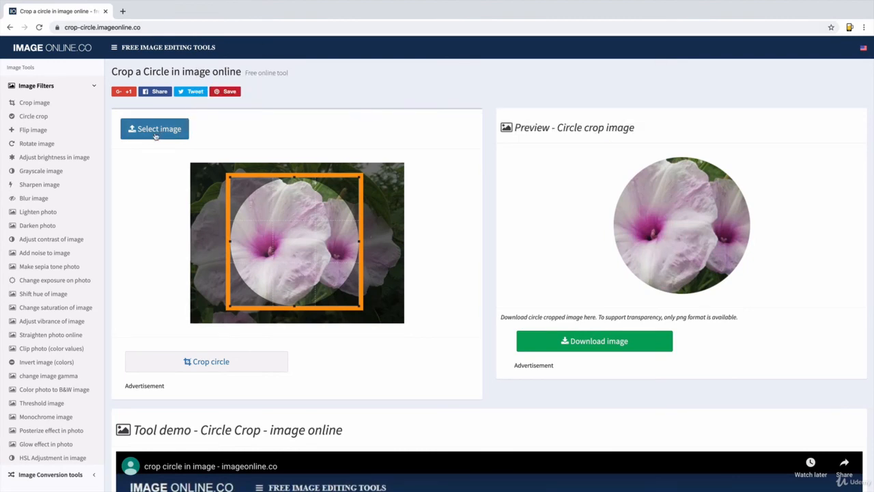
- Crop the left flower into a circle on imageonline.co and download the result
drag(296, 243, 253, 239)
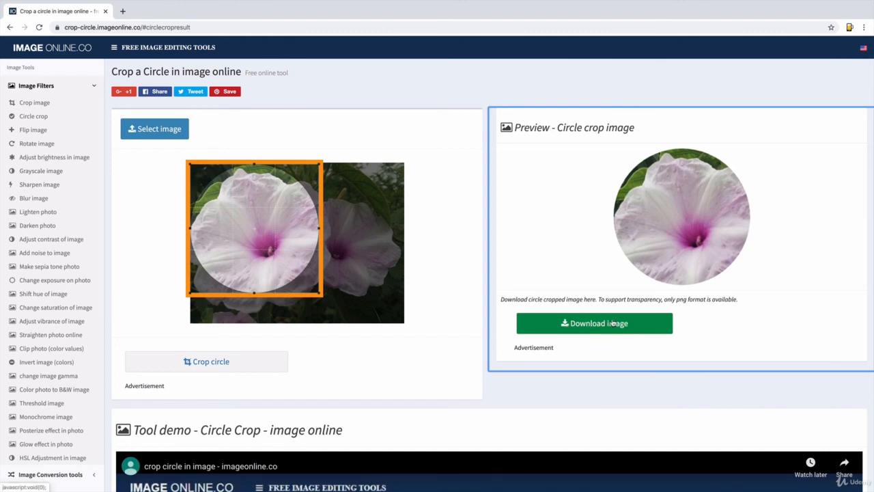
click(380, 27)
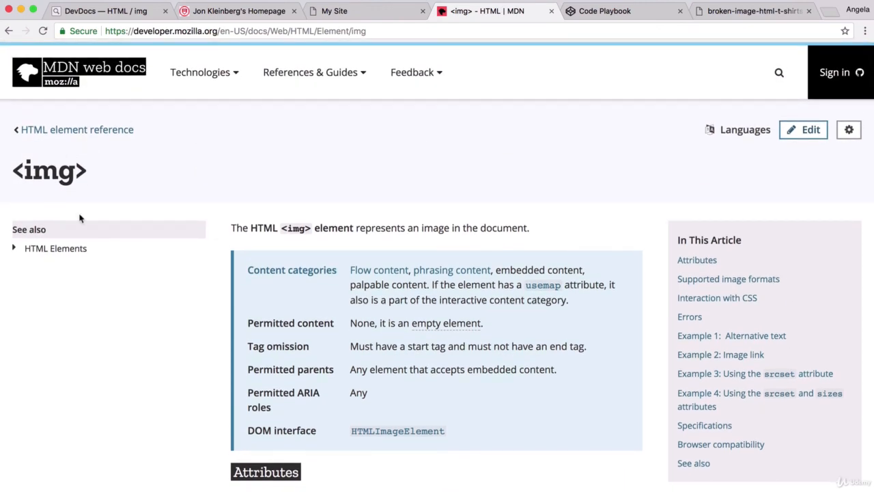
- Scroll the MDN img reference to its Attributes section covering align, alt, border and crossorigin
scroll(down, 3)
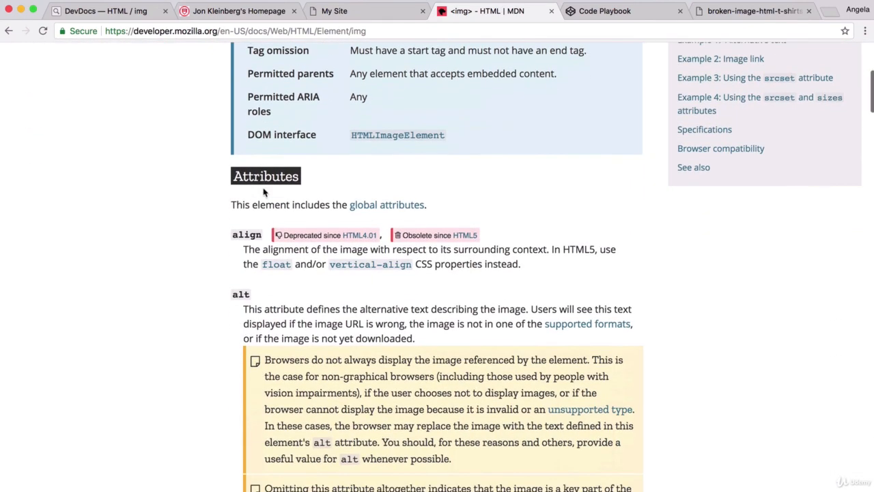
double_click(265, 175)
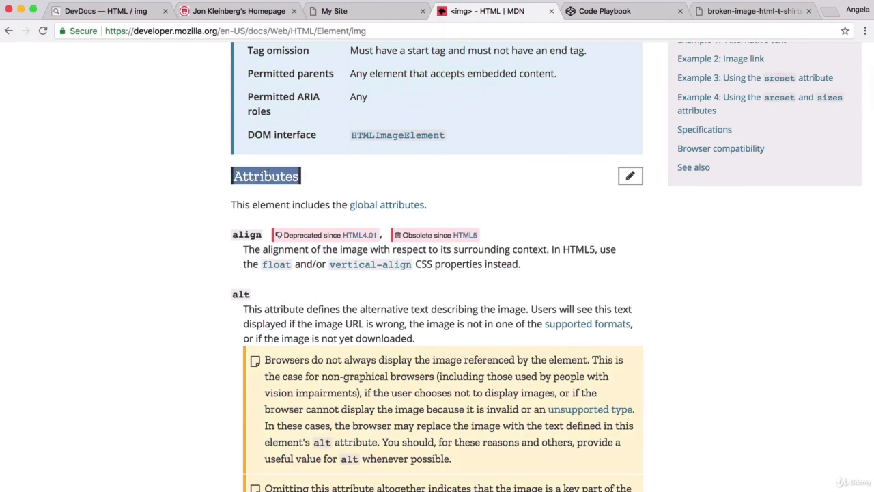
mouse_move(298, 191)
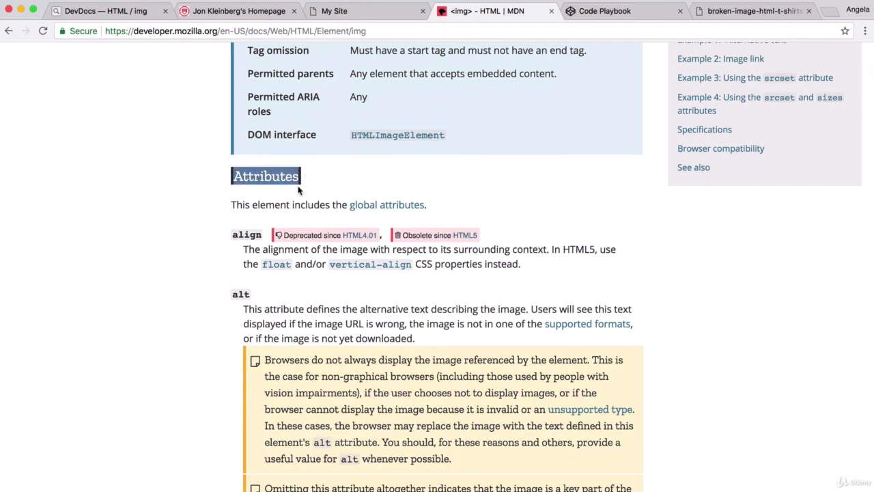
scroll(down, 3)
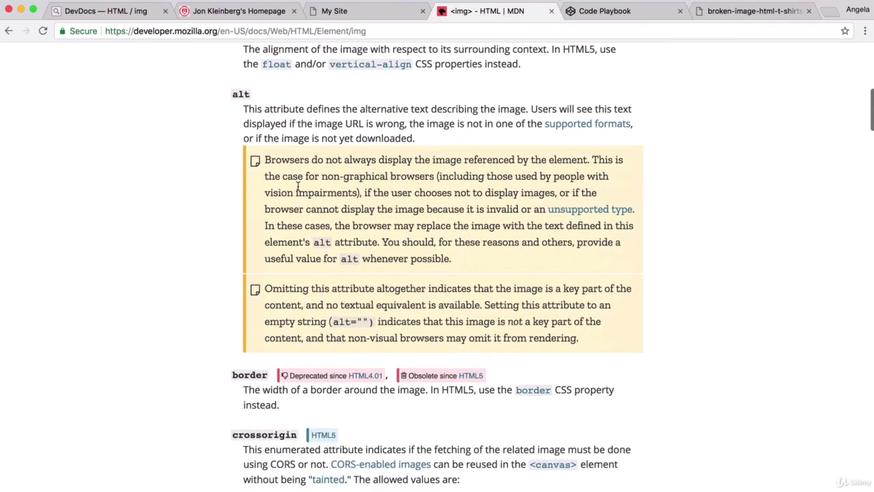
scroll(down, 3)
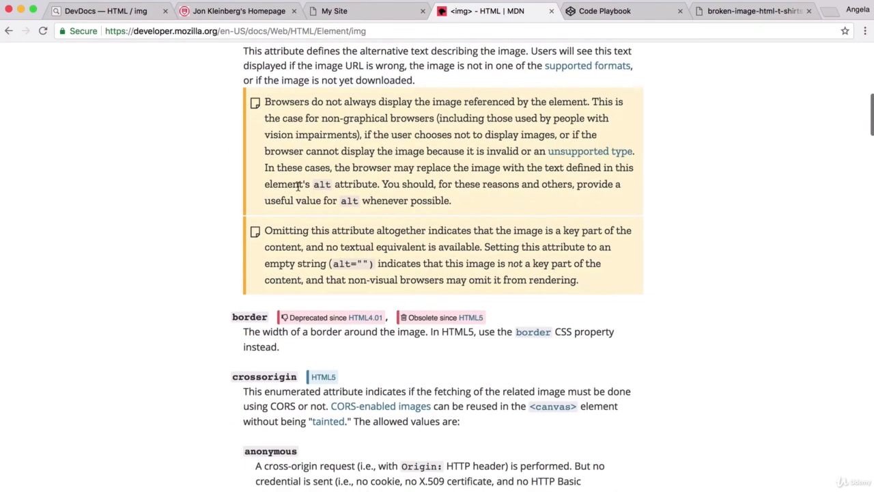
scroll(down, 3)
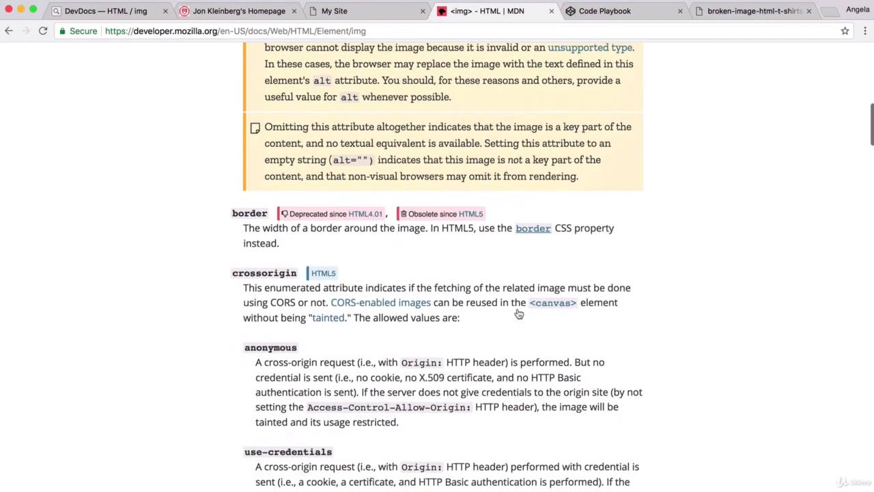
scroll(down, 3)
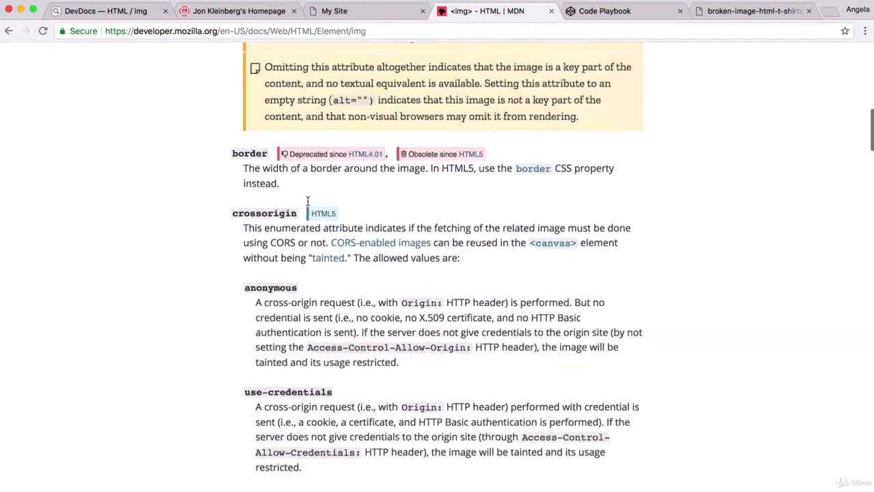
scroll(up, 3)
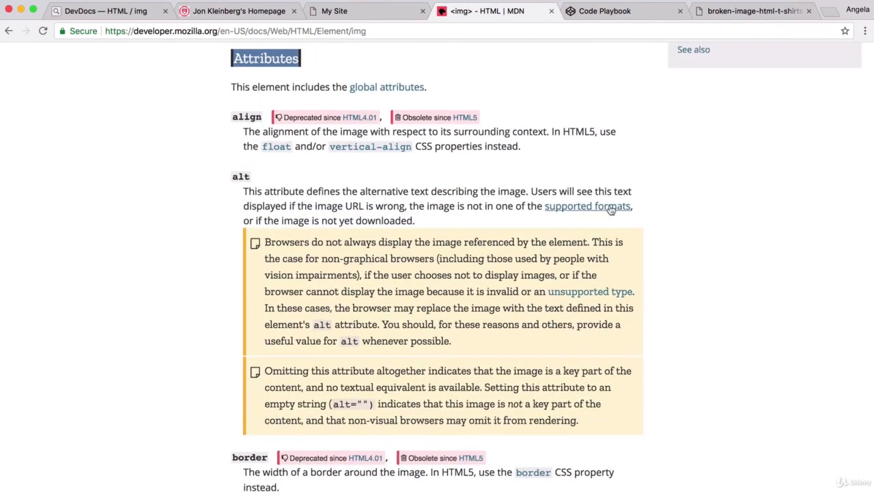